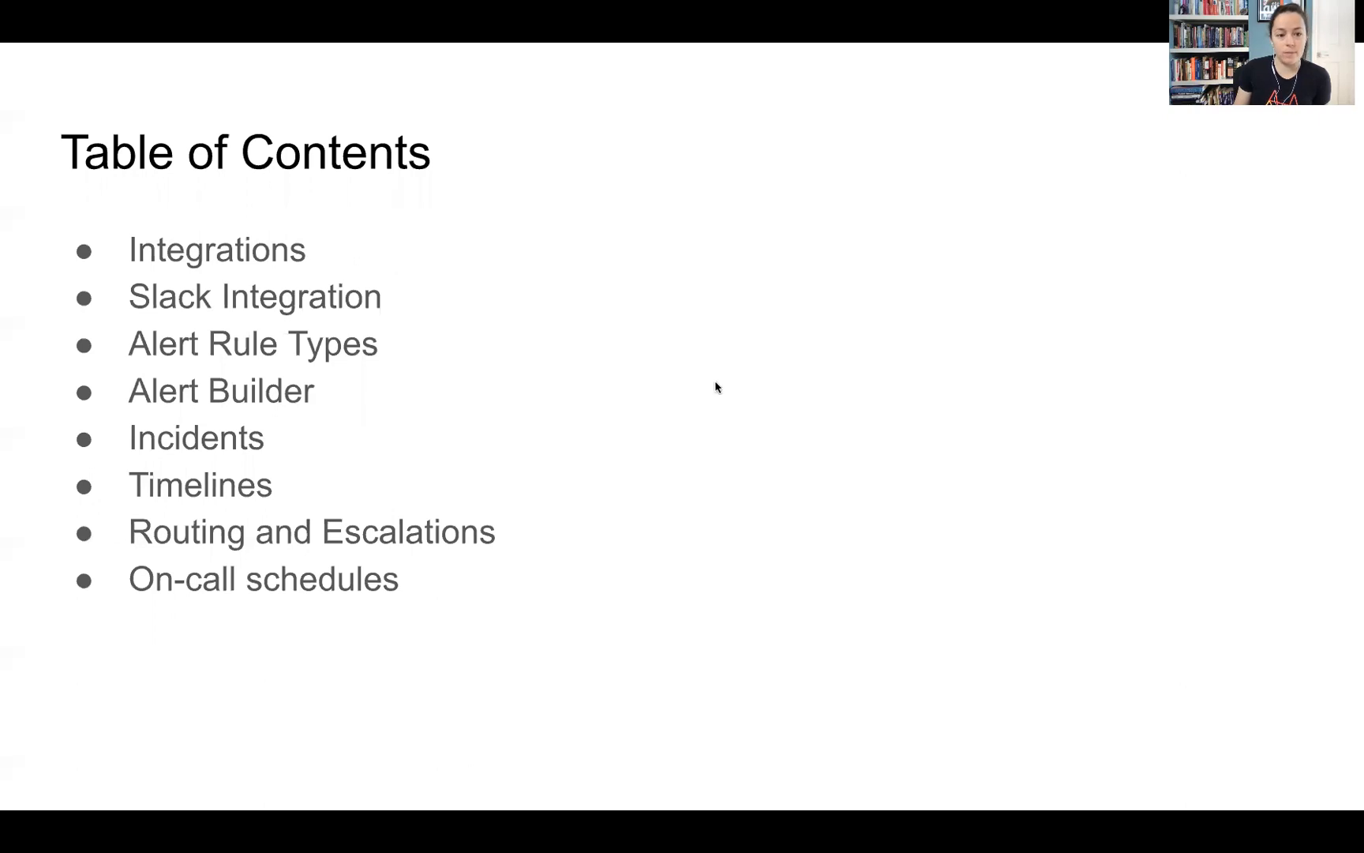
mouse_move(760, 378)
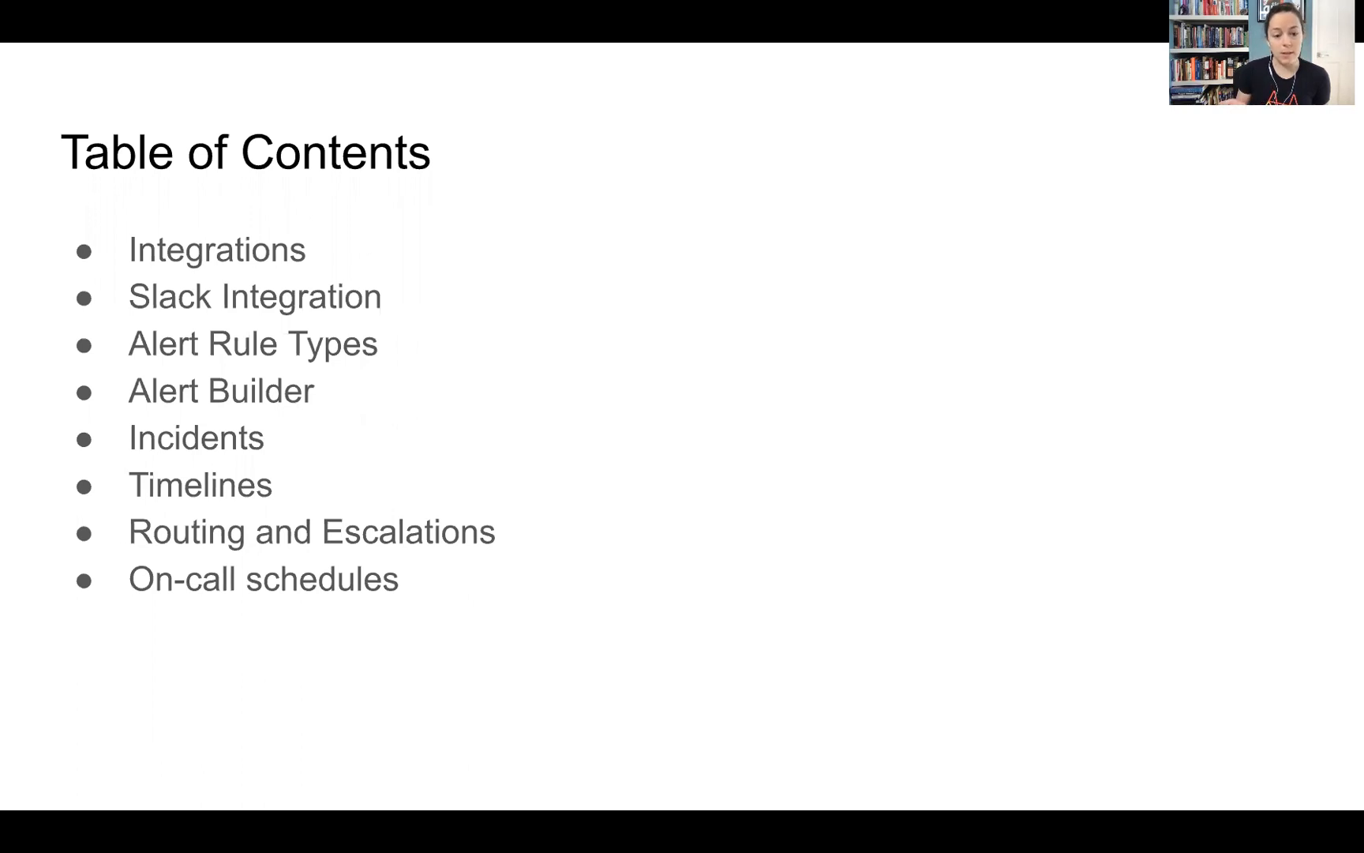
mouse_move(581, 391)
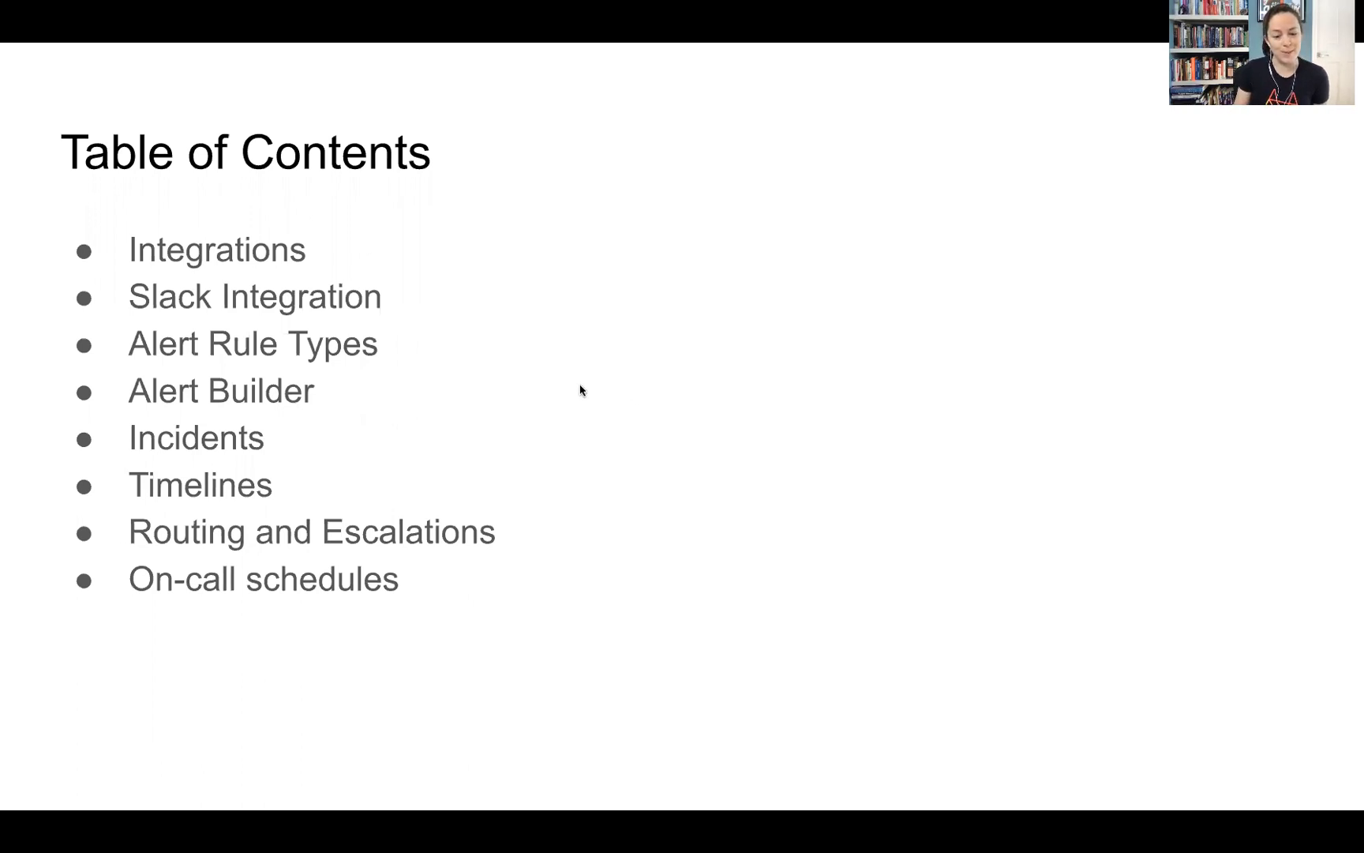
Advance to the Slack Integration slide with its annotated settings screenshot
key(Right)
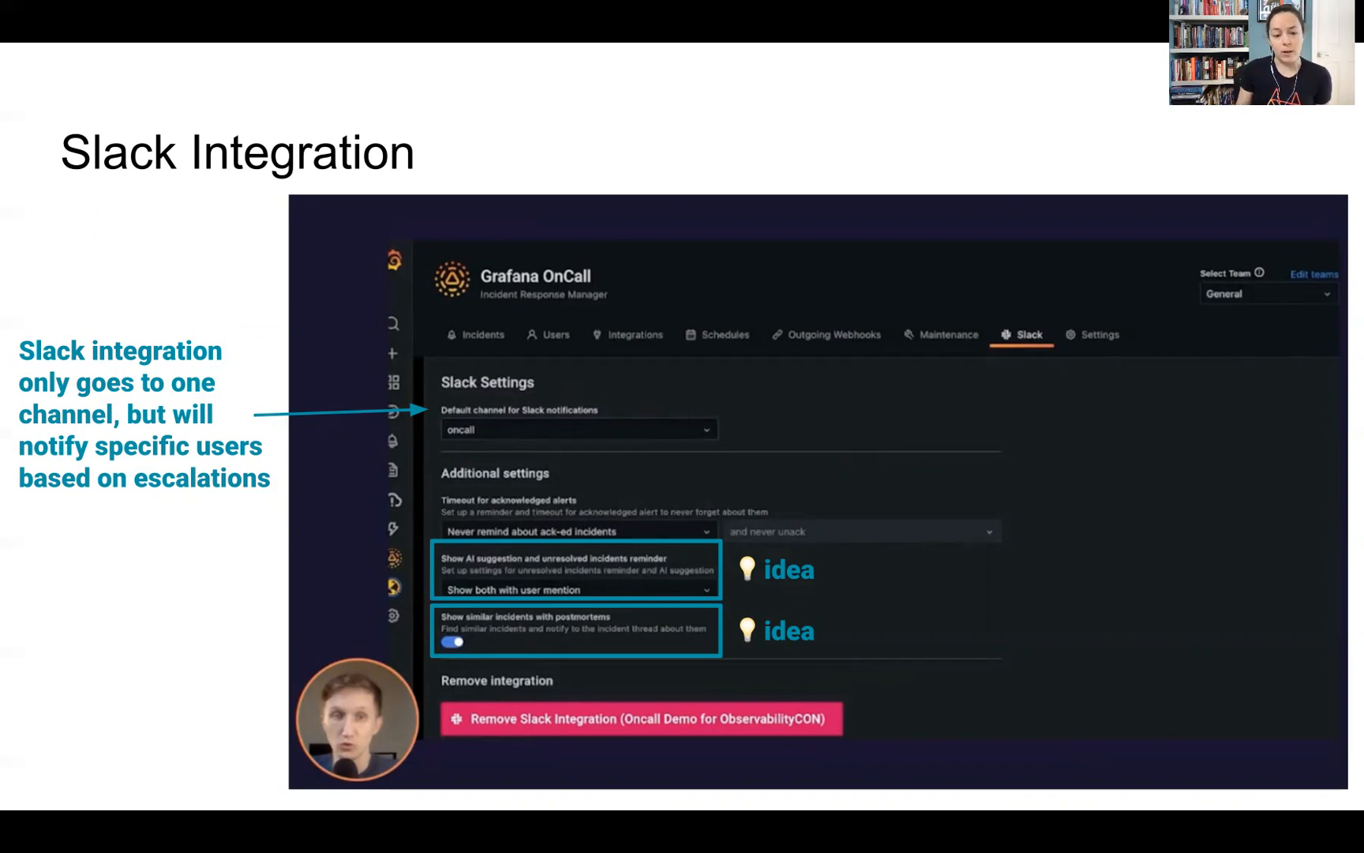
mouse_move(825, 595)
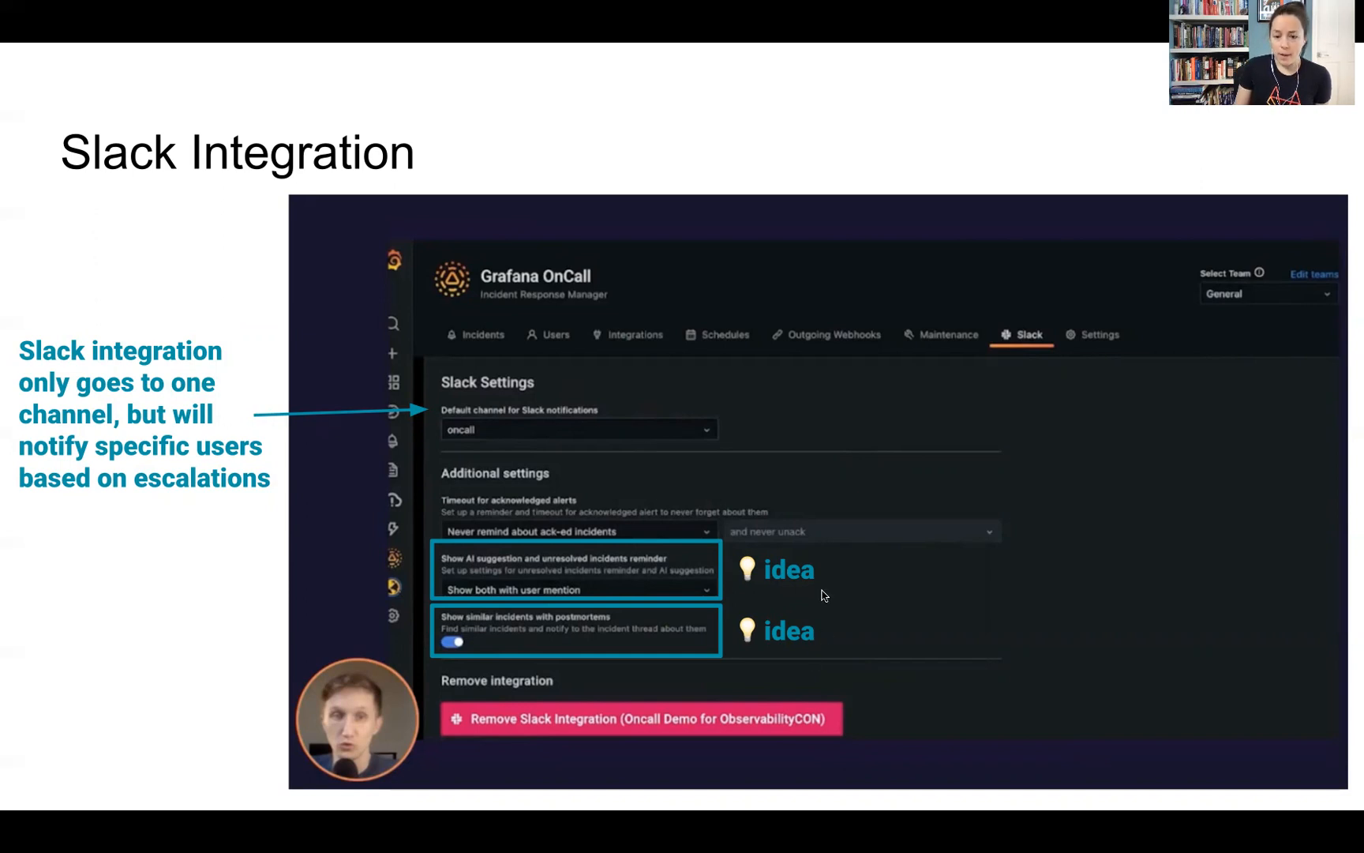
mouse_move(818, 590)
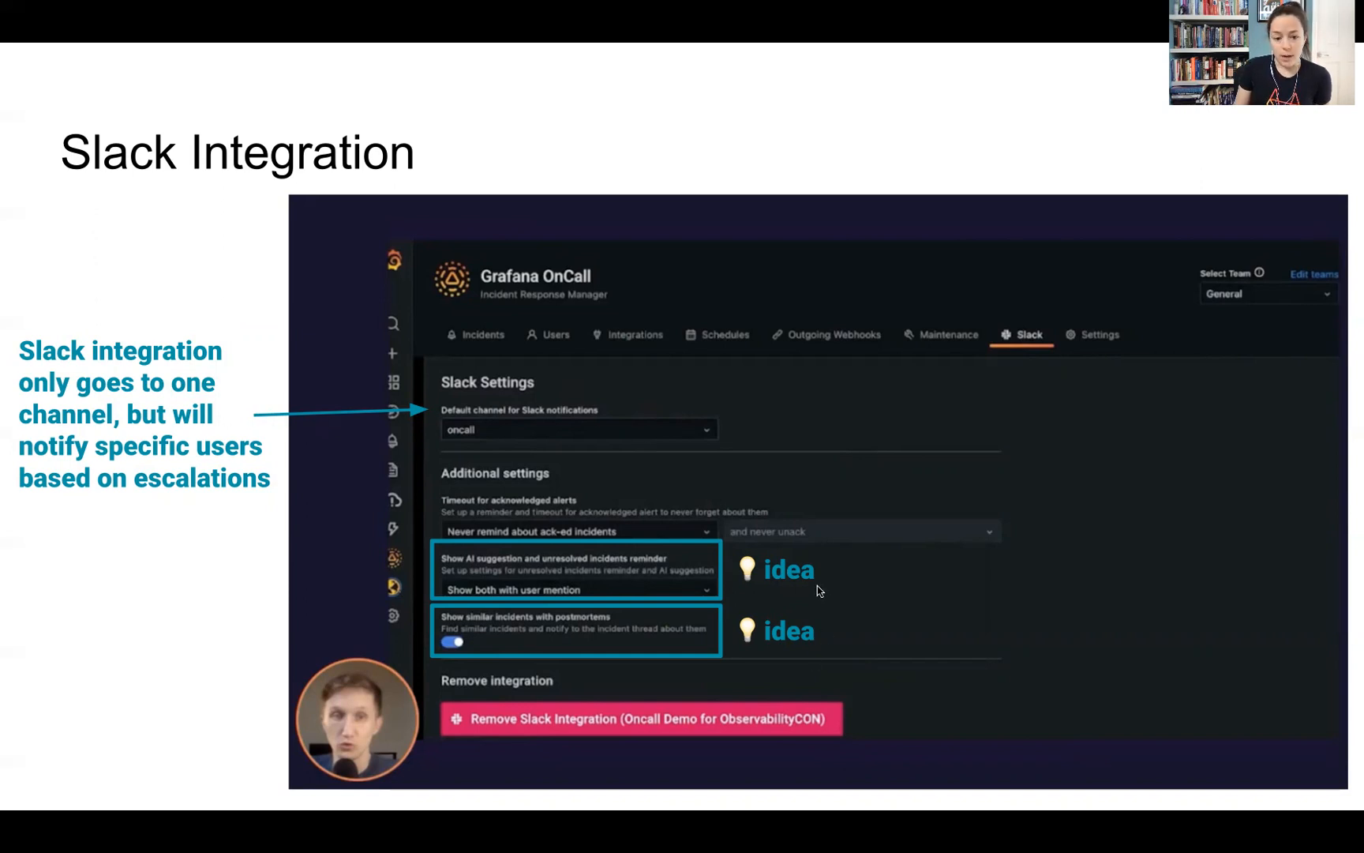
mouse_move(672, 566)
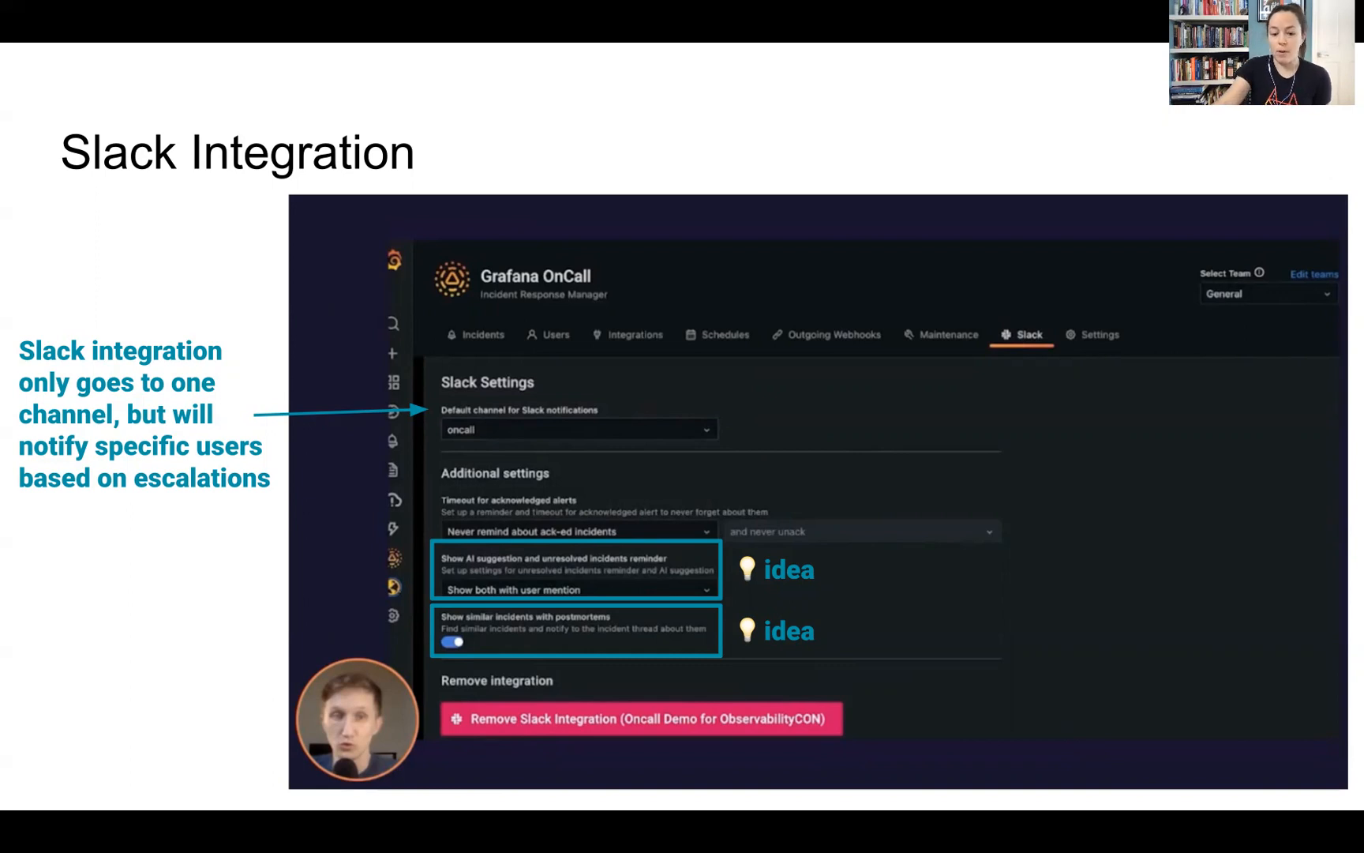
mouse_move(805, 425)
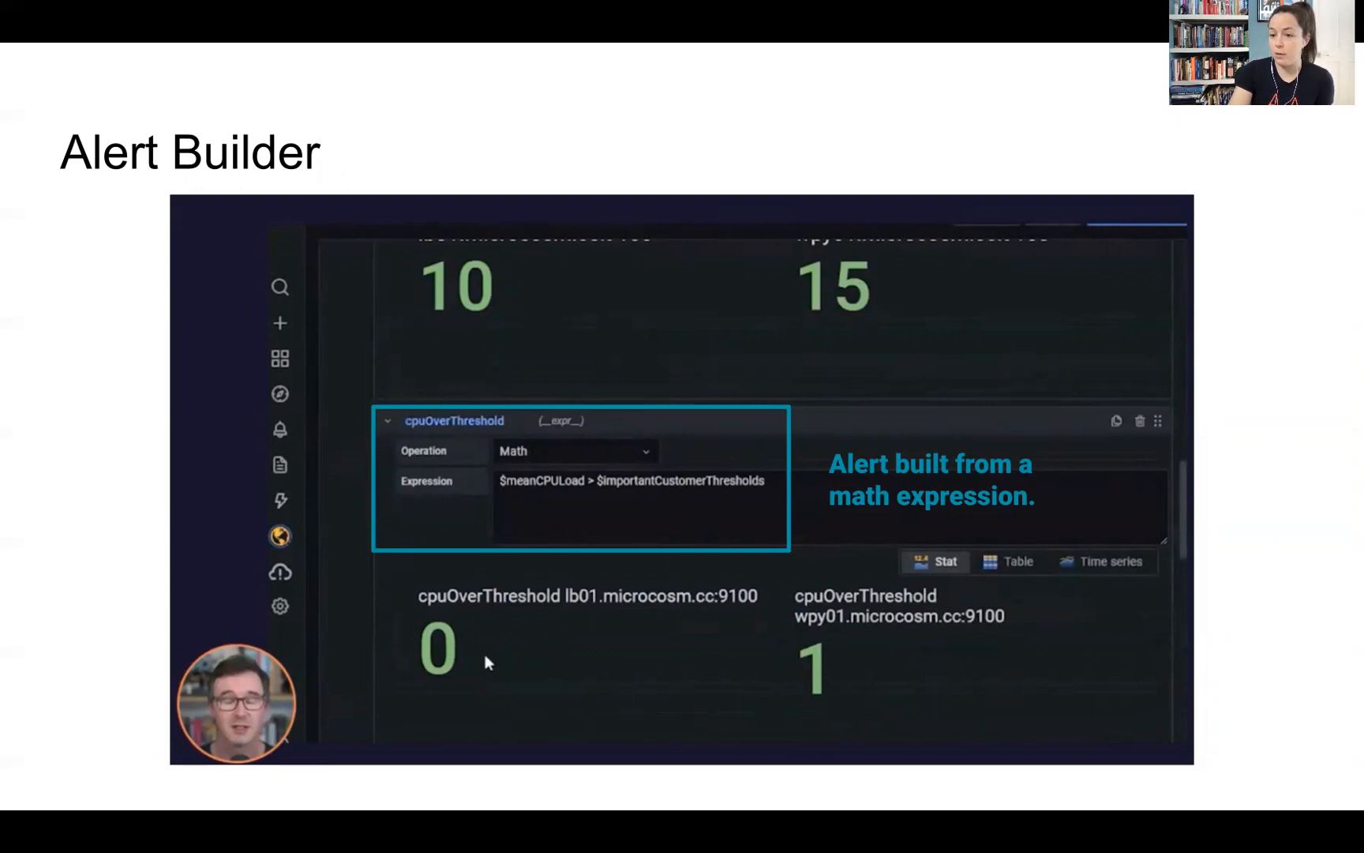
Advance past the Alert Builder slide to the Incidents slide
key(Right)
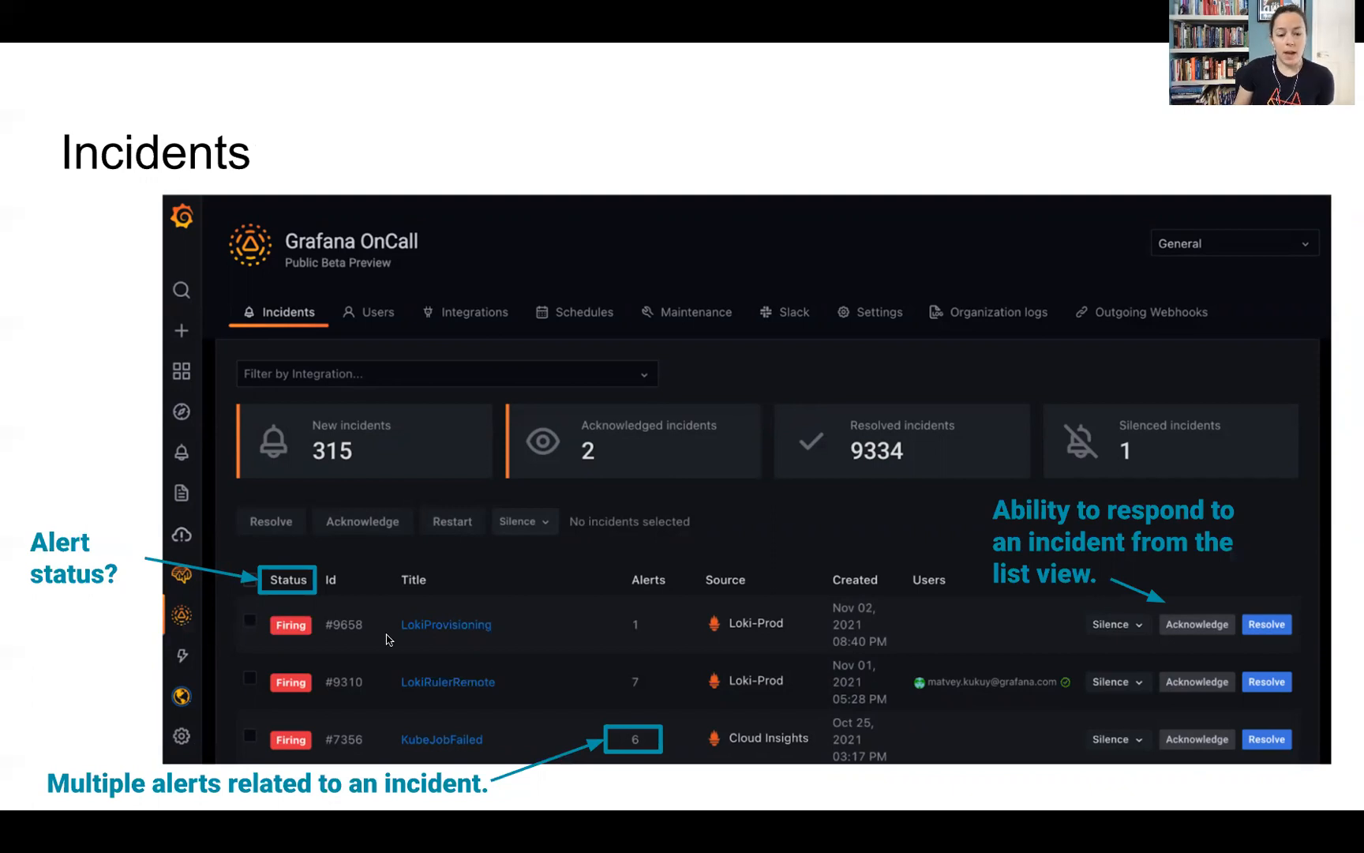
mouse_move(343, 566)
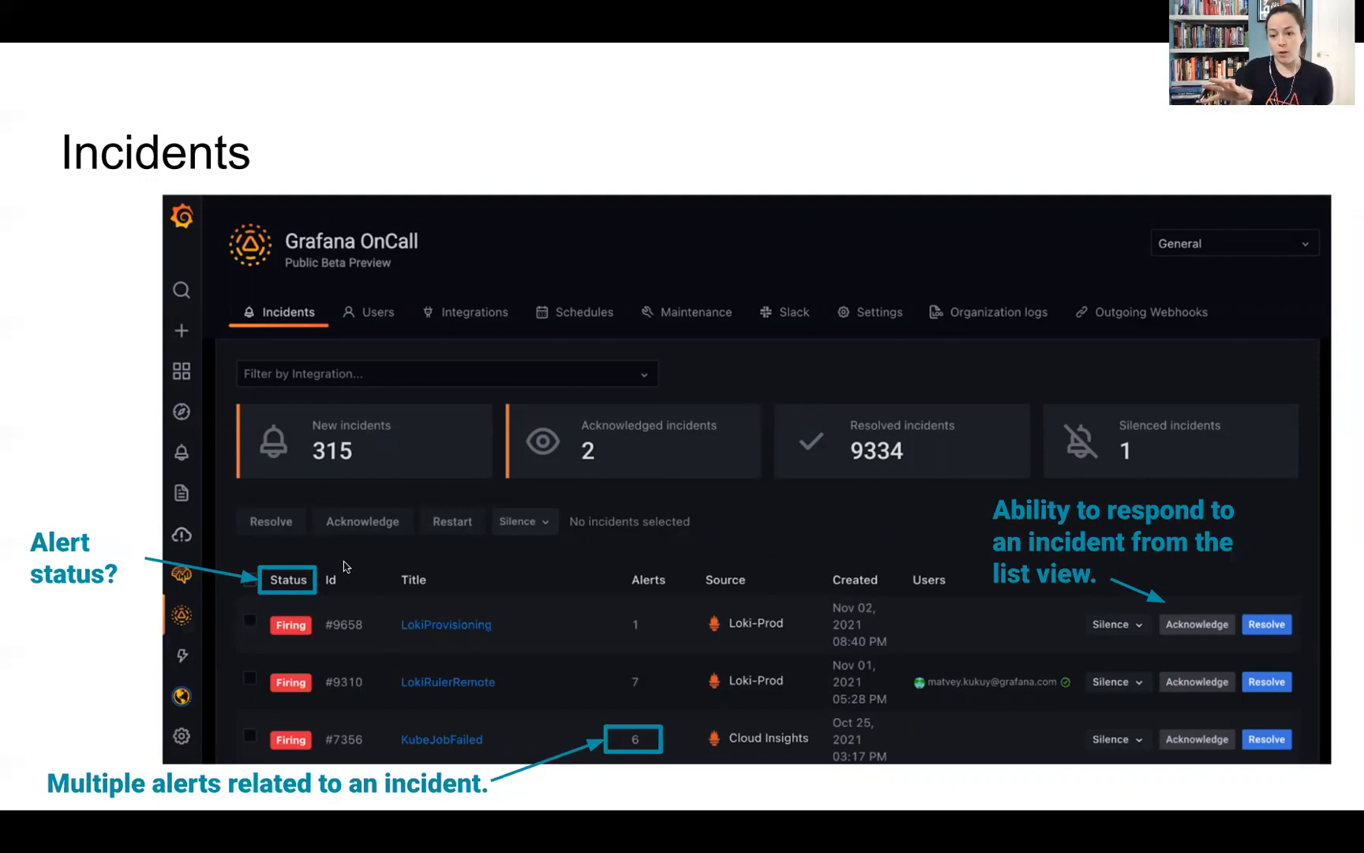
mouse_move(782, 360)
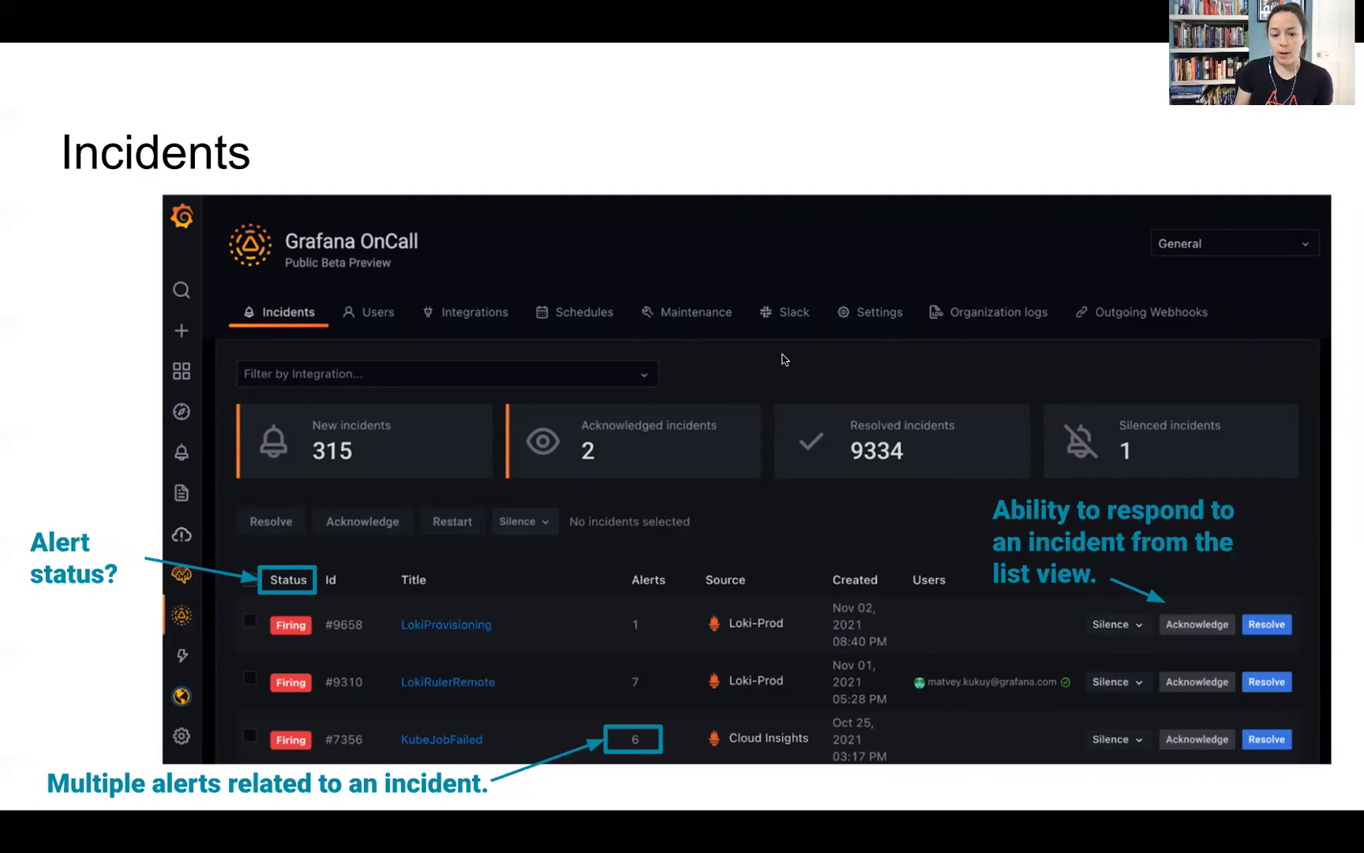
mouse_move(971, 578)
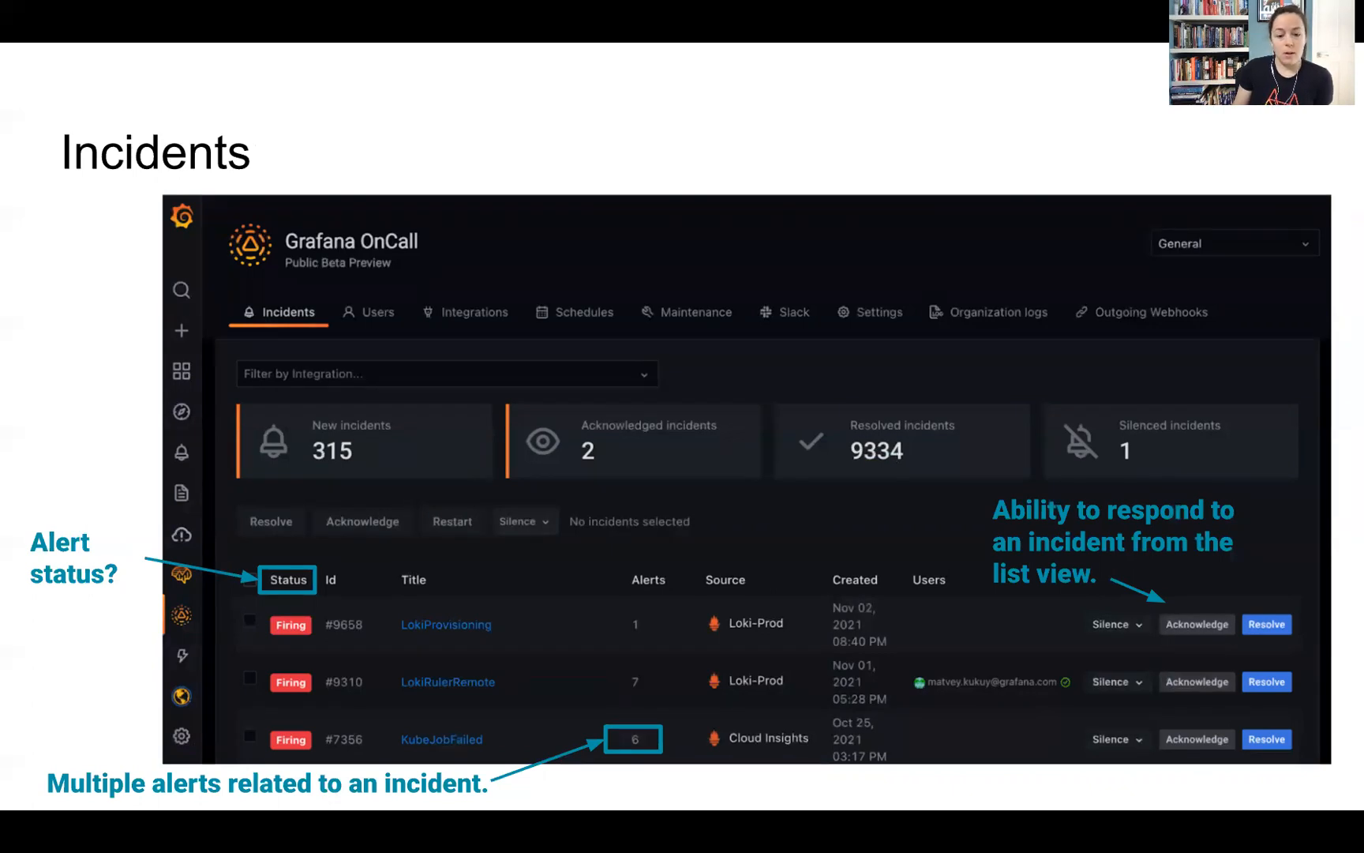
mouse_move(664, 572)
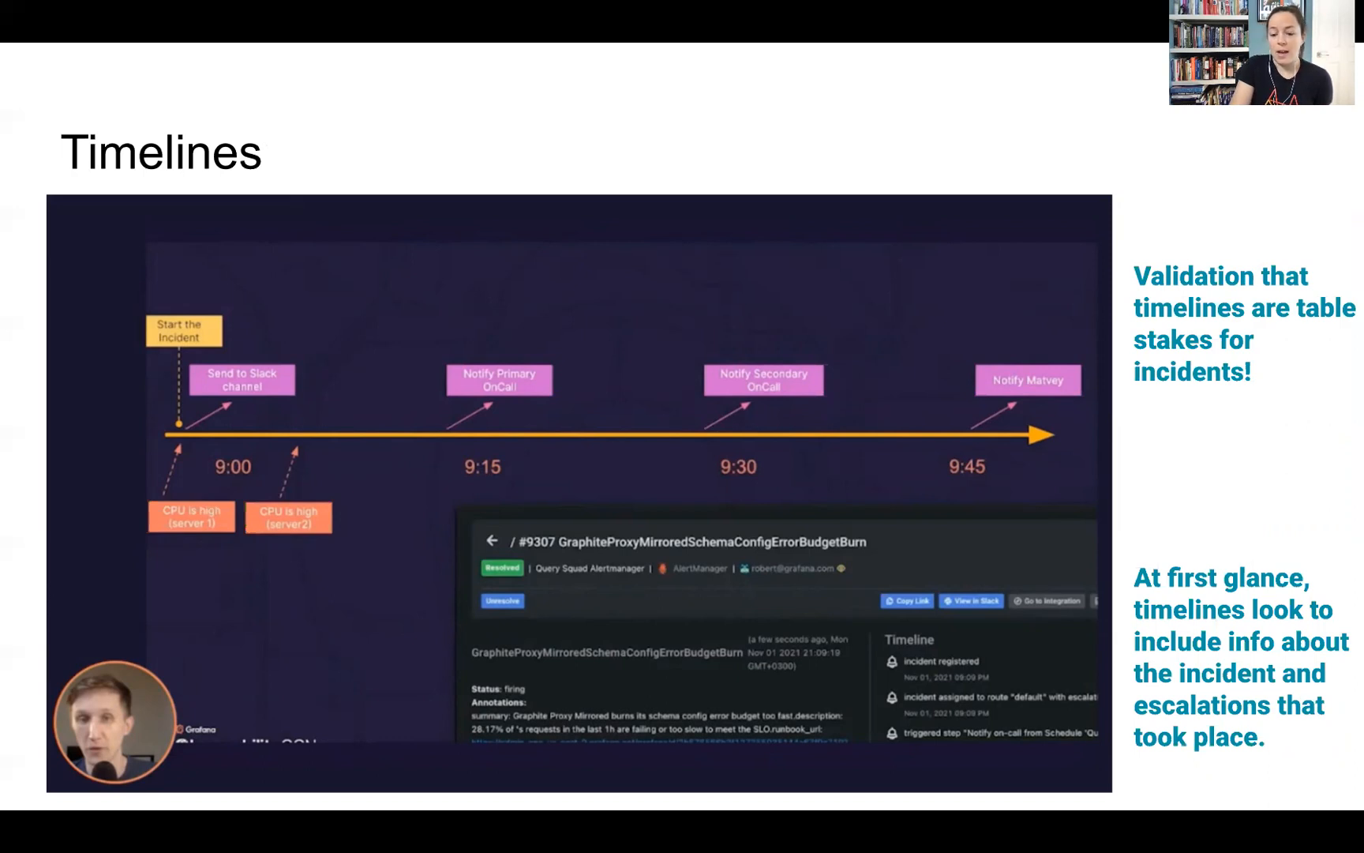
mouse_move(865, 649)
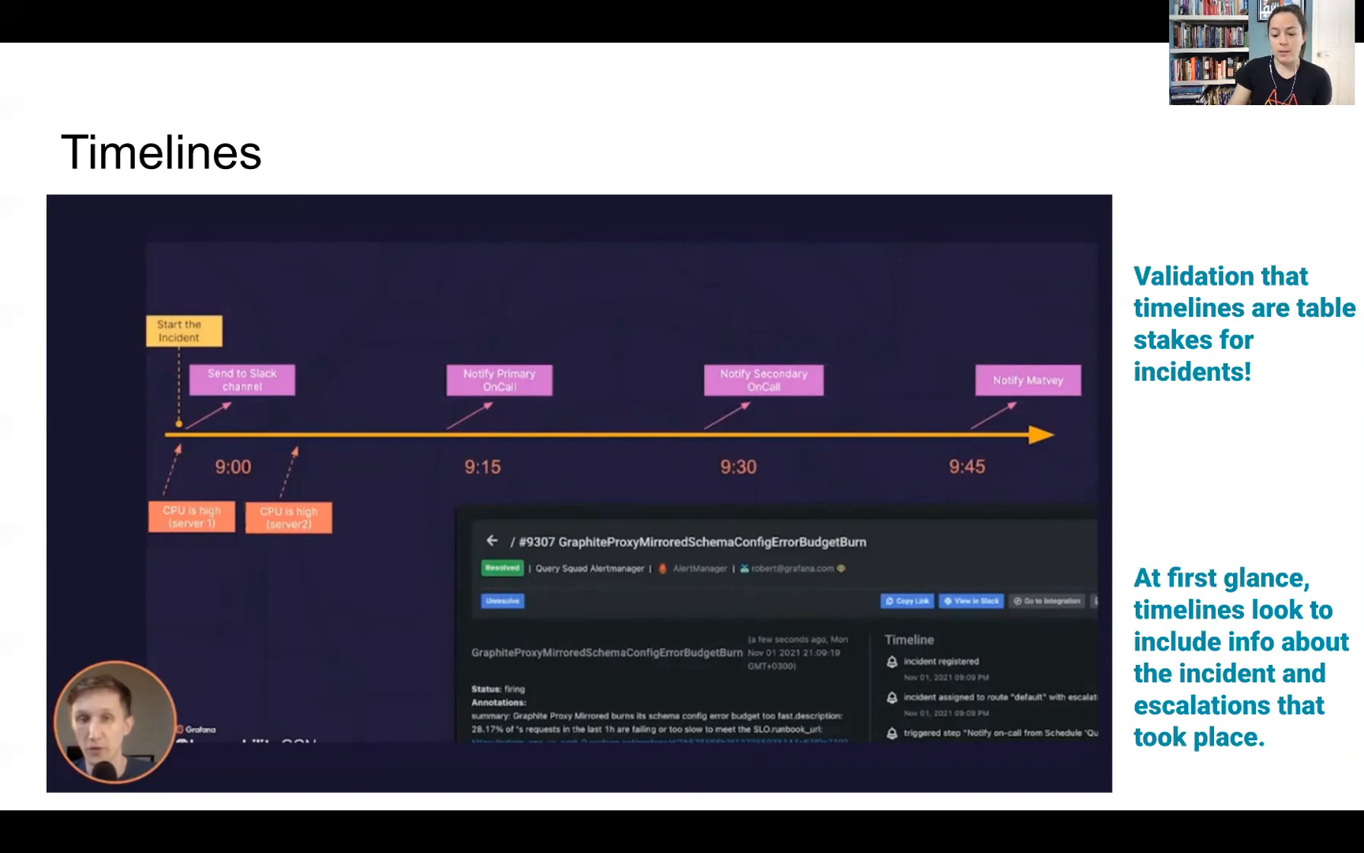
Advance to the Routing and Escalations slide on personal notification steps via Slack, SMS and calls
key(Right)
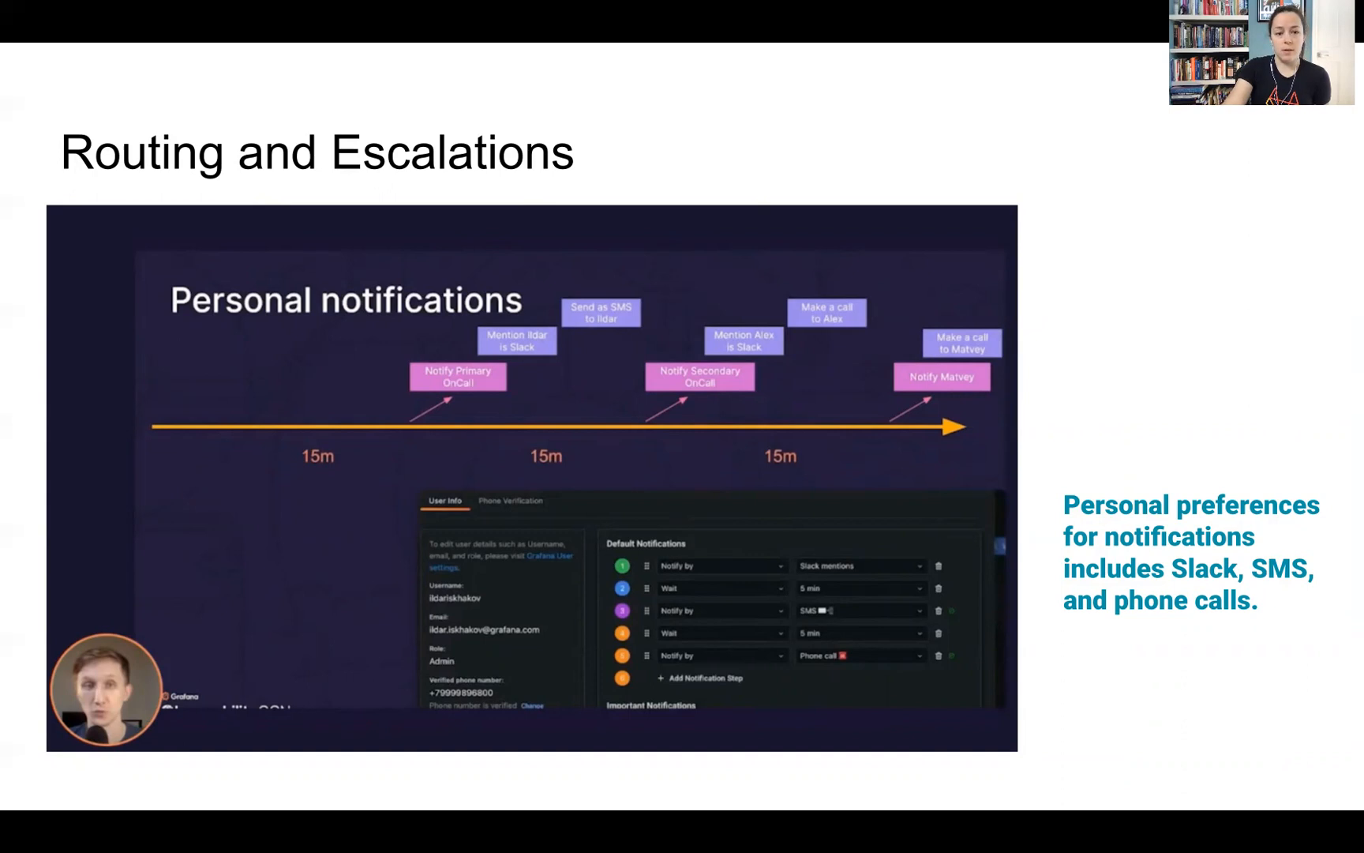
Advance to the second Routing and Escalations slide about escalation paths on the integrations page
key(Right)
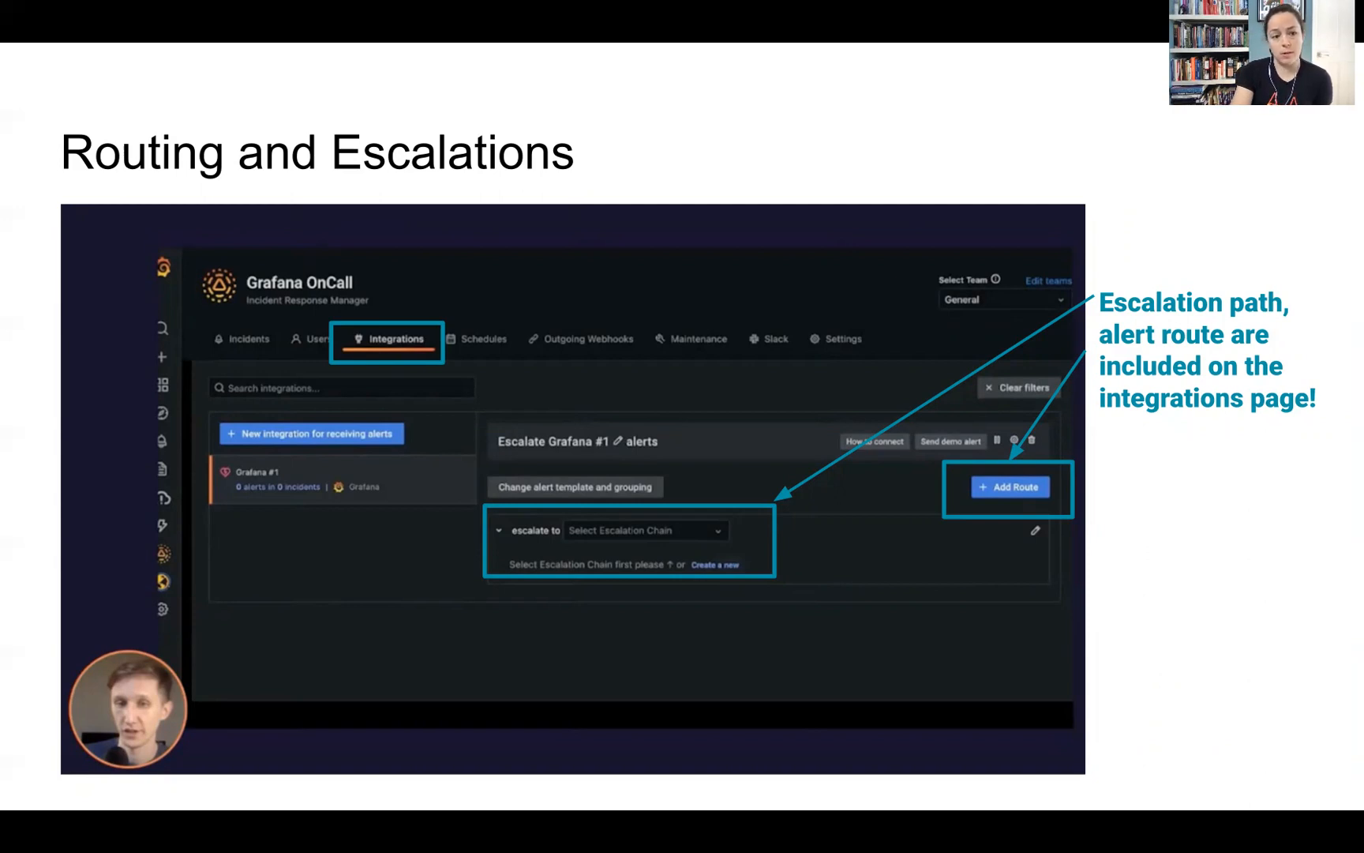
click(646, 530)
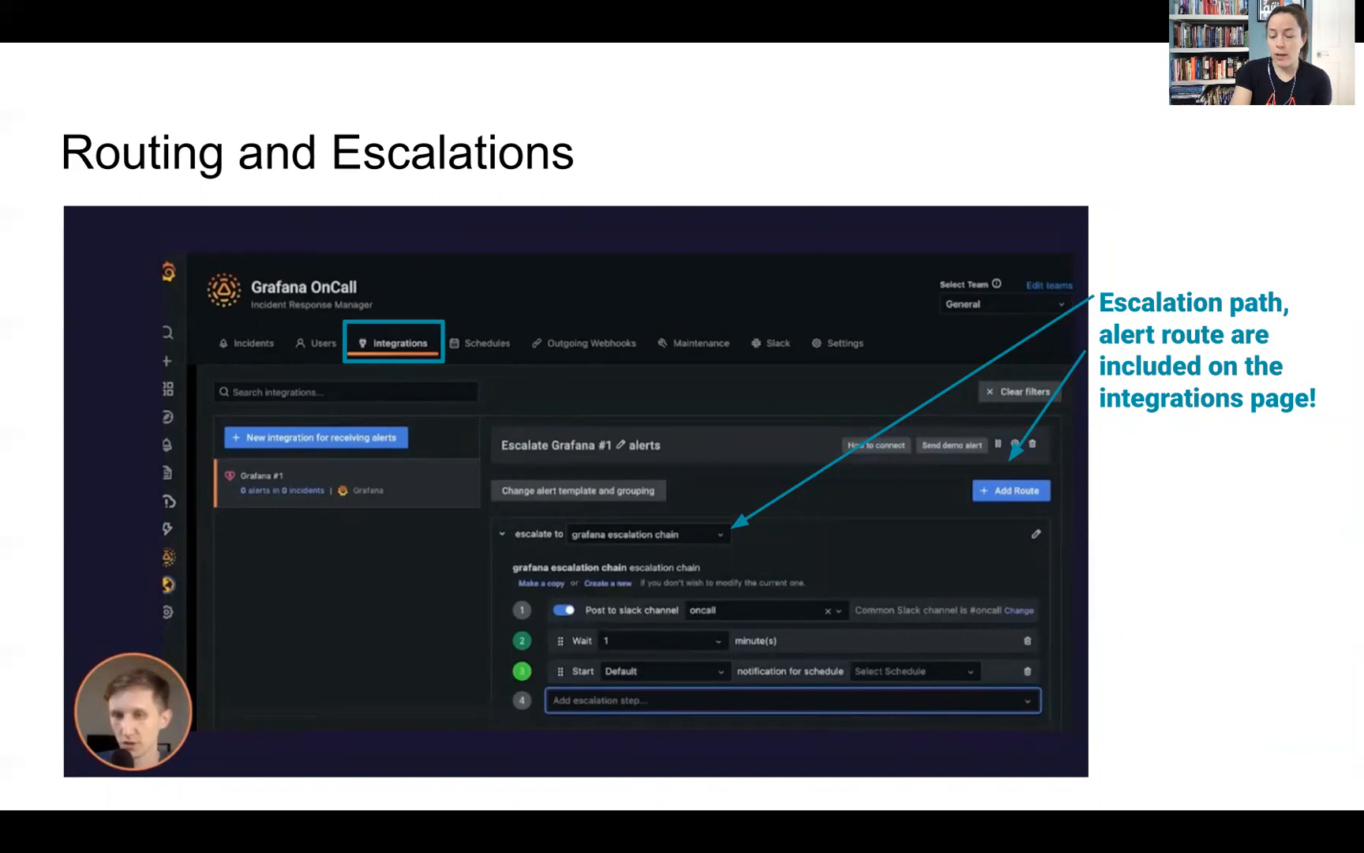
mouse_move(826, 574)
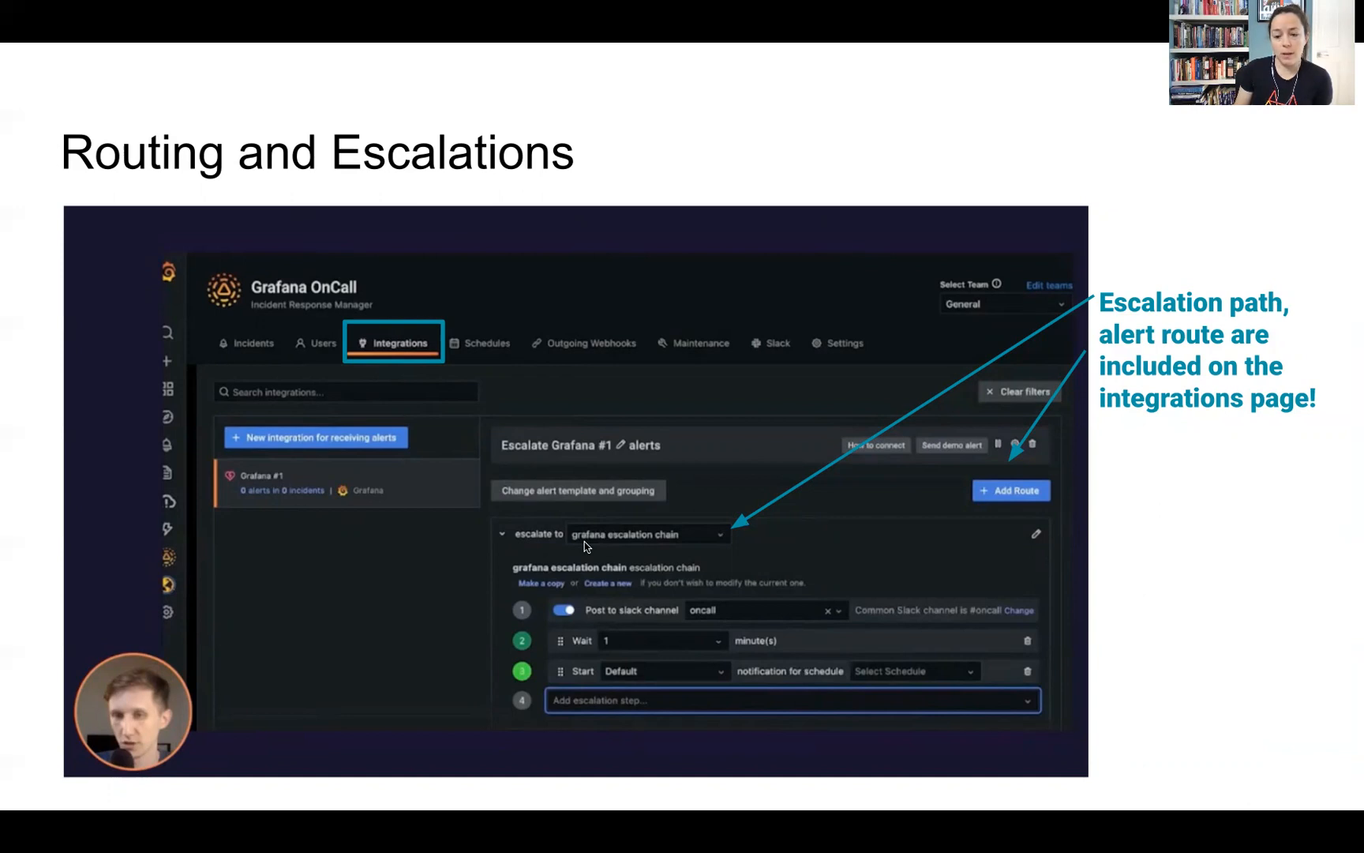
mouse_move(743, 620)
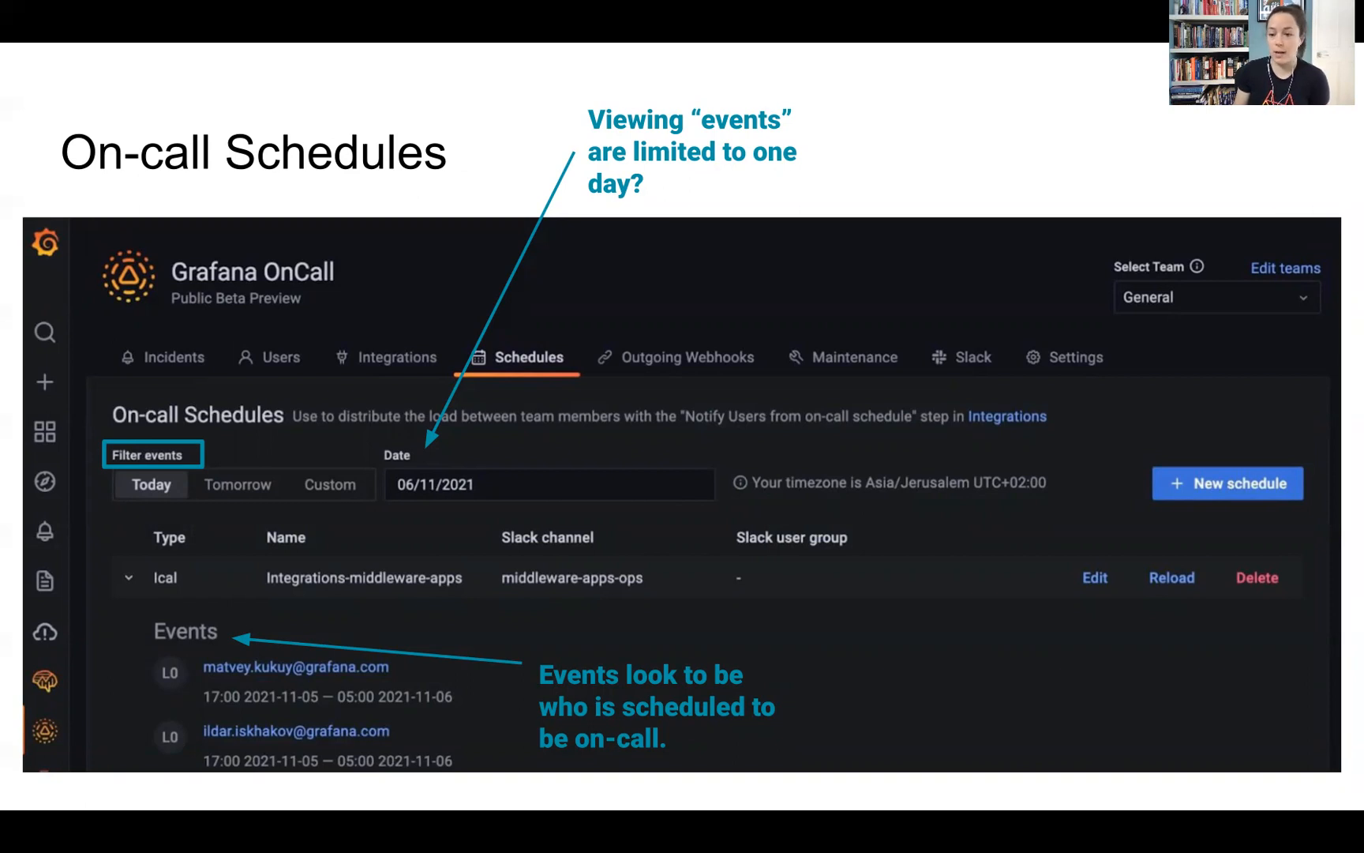
mouse_move(997, 324)
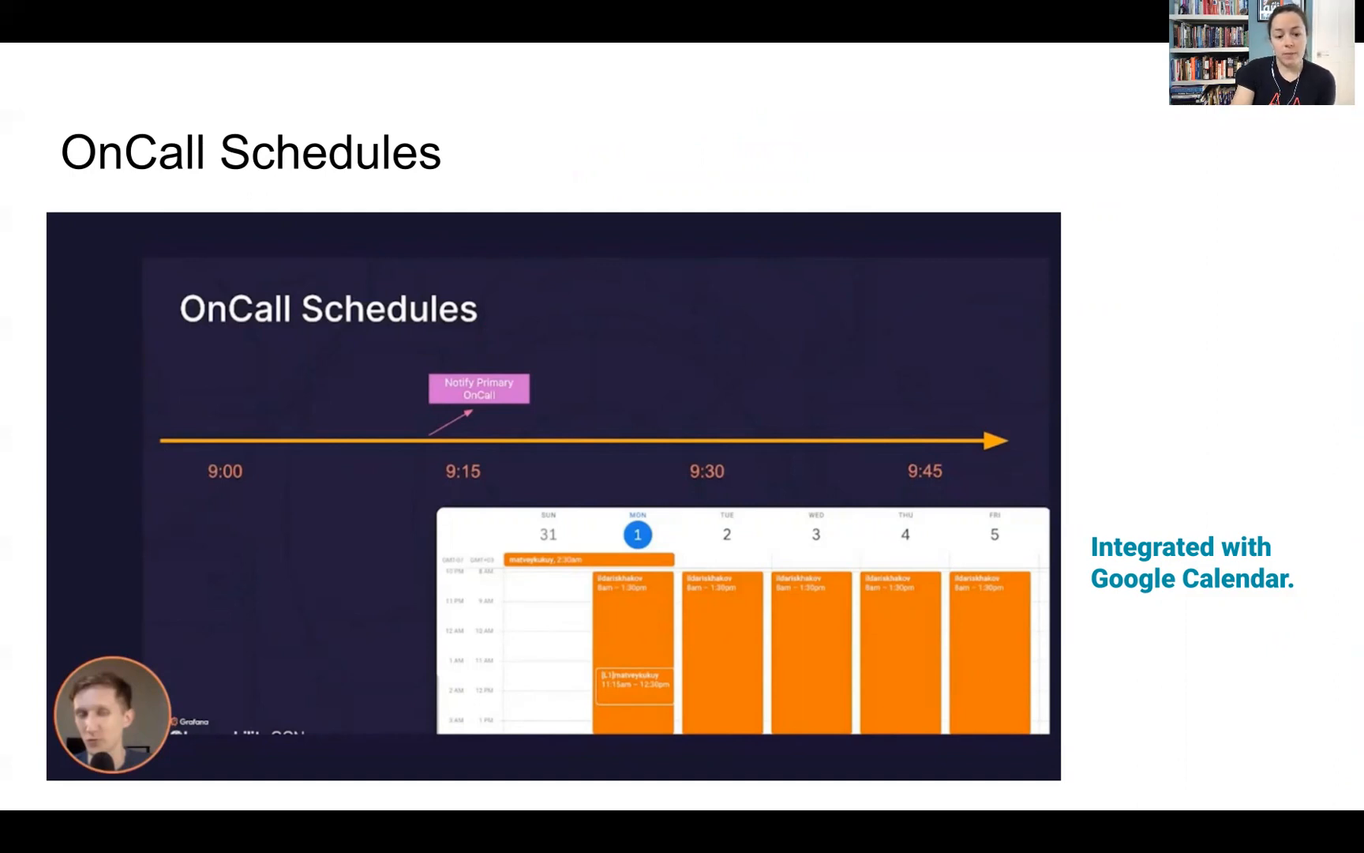
mouse_move(450, 33)
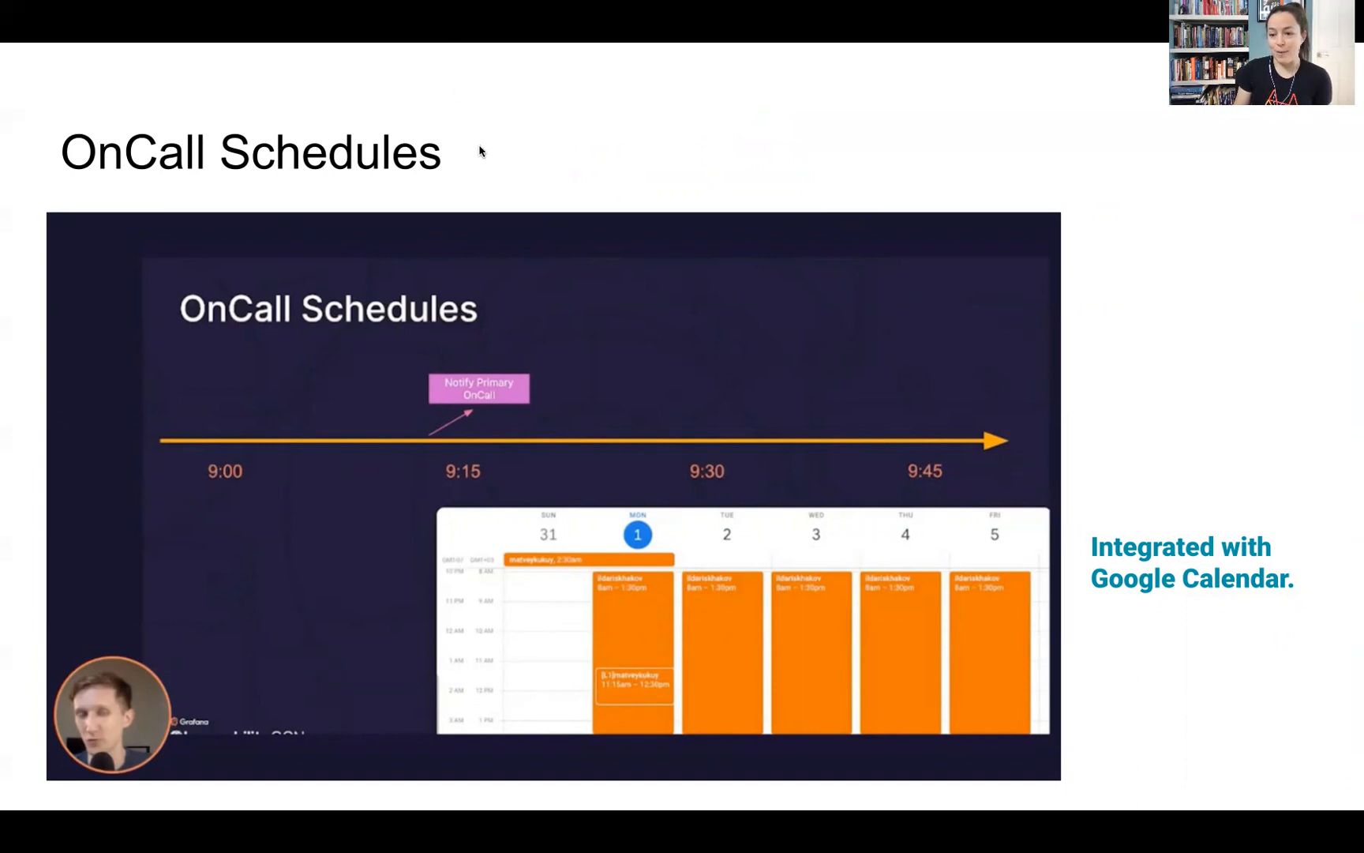
mouse_move(479, 148)
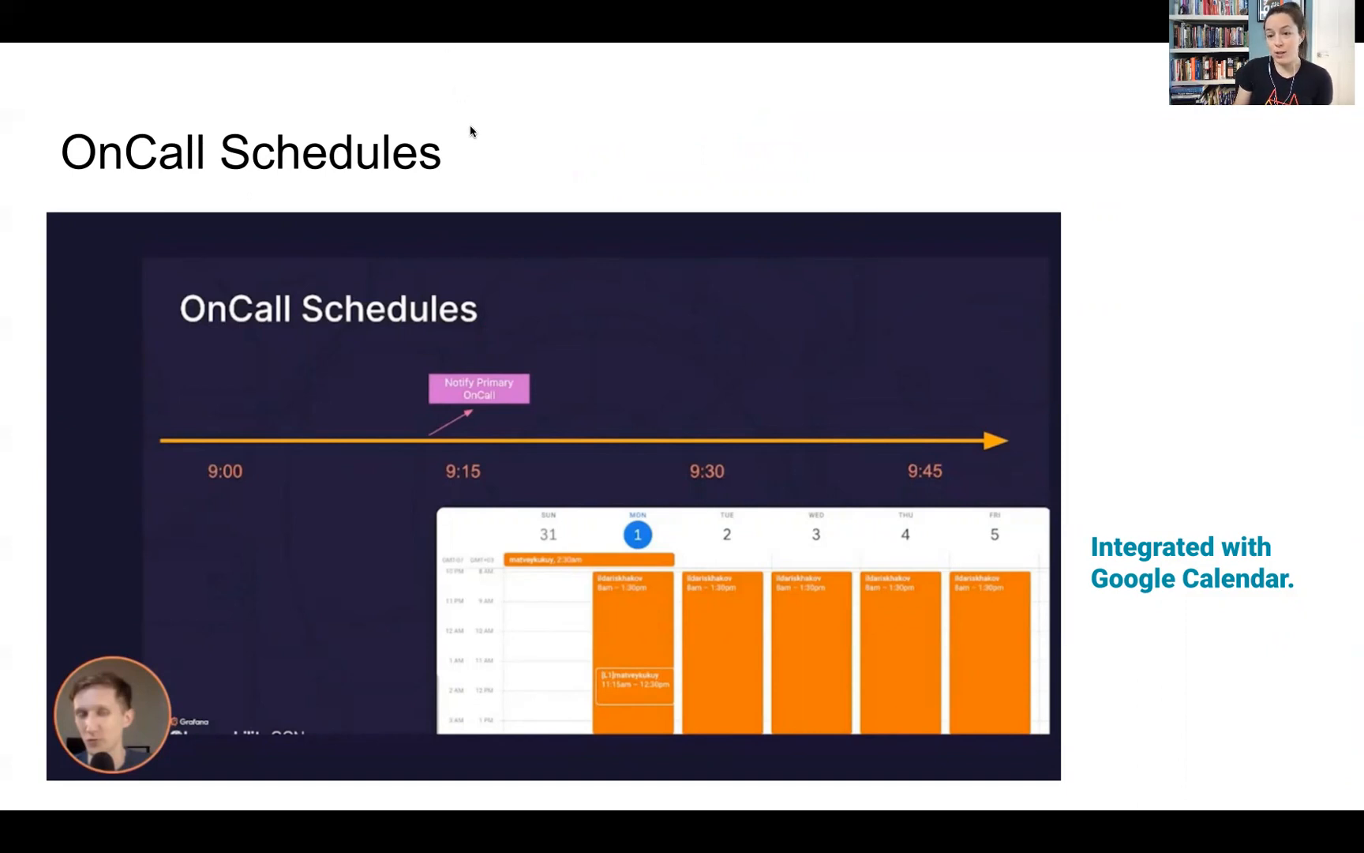